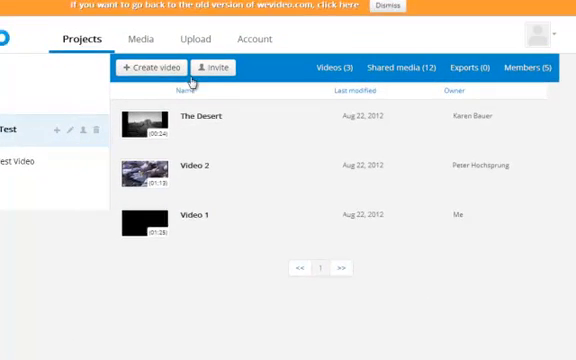
# List the Class Video Test project's shared media, including Wildlife, Chrysanthemum and Penguins
pyautogui.click(391, 7)
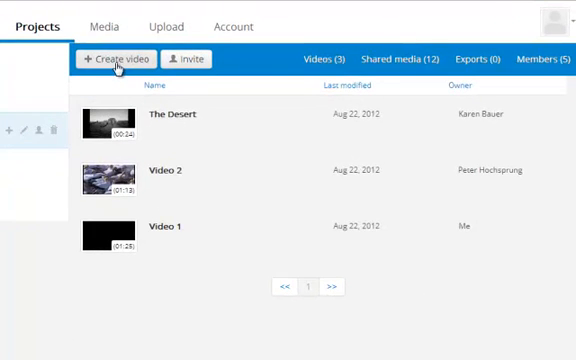
pyautogui.moveTo(184, 62)
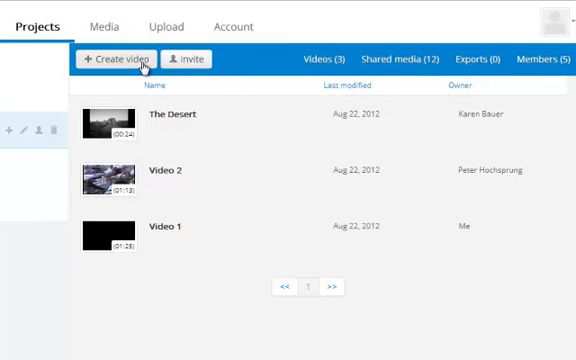
pyautogui.moveTo(165, 60)
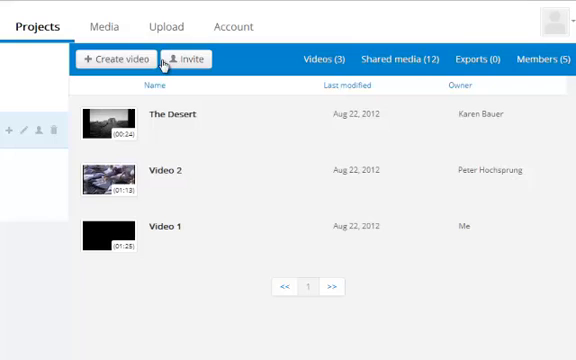
pyautogui.moveTo(158, 59)
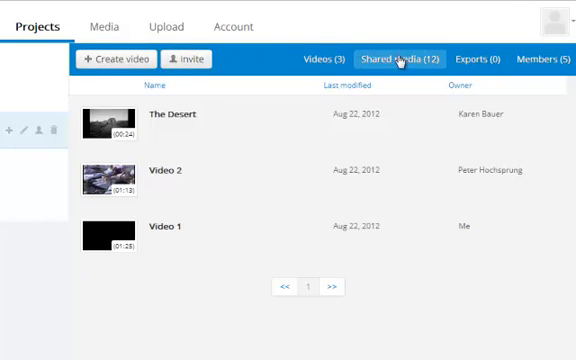
pyautogui.click(325, 58)
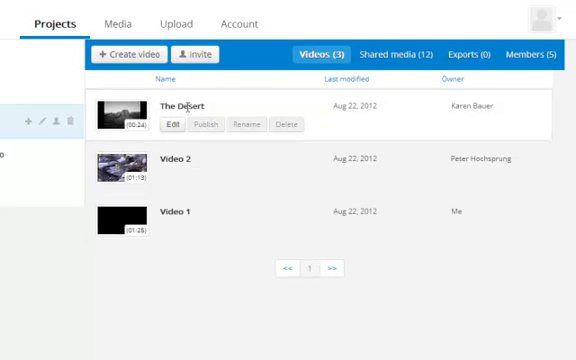
pyautogui.click(392, 54)
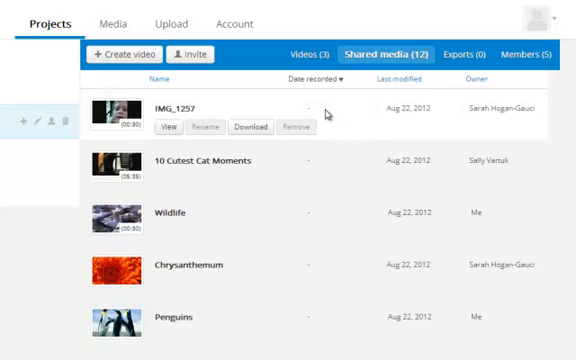
pyautogui.moveTo(332, 159)
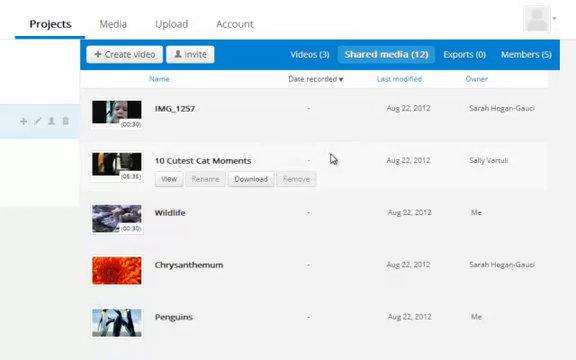
pyautogui.moveTo(281, 278)
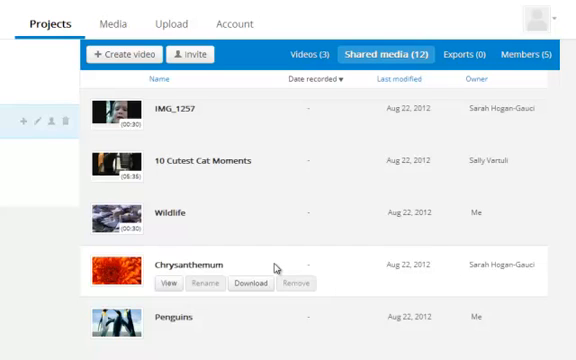
pyautogui.moveTo(283, 264)
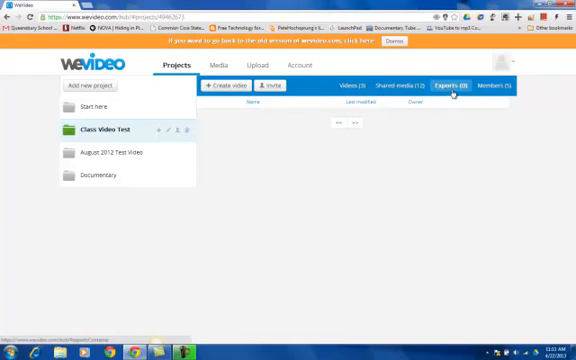
pyautogui.moveTo(455, 105)
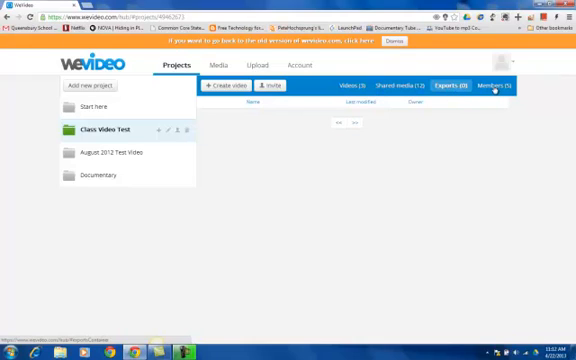
# Show the five members of the Class Video Test project
pyautogui.click(488, 88)
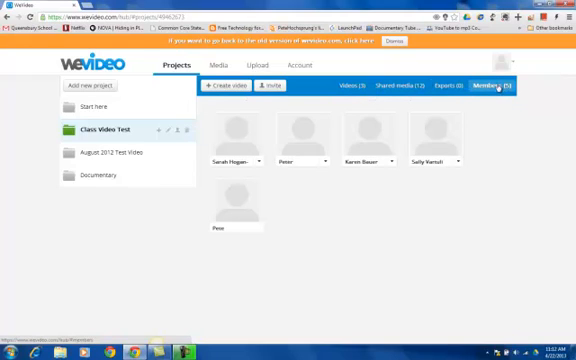
pyautogui.moveTo(338, 230)
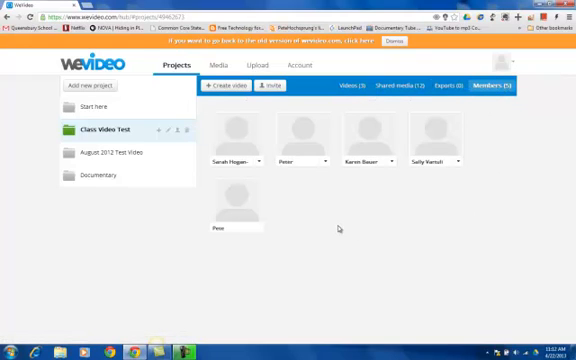
pyautogui.moveTo(322, 224)
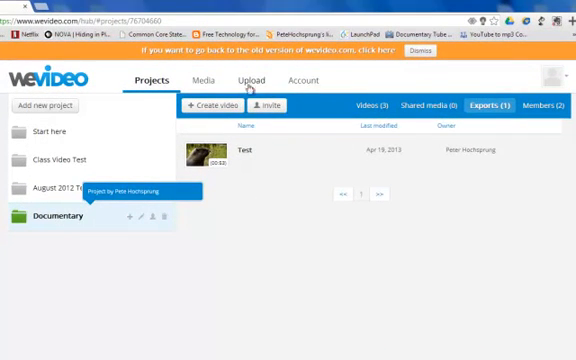
pyautogui.moveTo(259, 86)
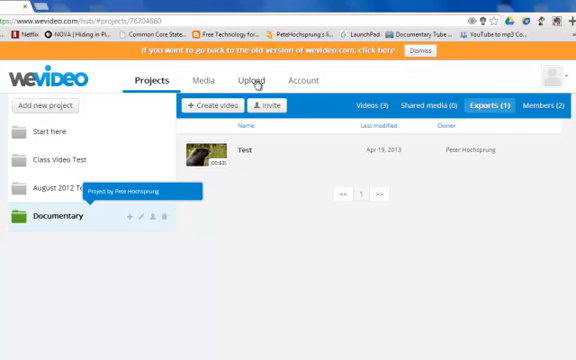
pyautogui.moveTo(305, 81)
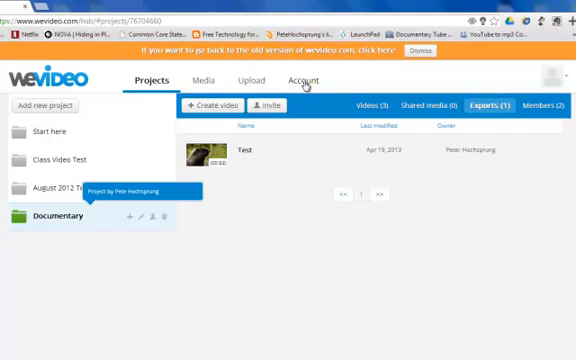
pyautogui.moveTo(197, 81)
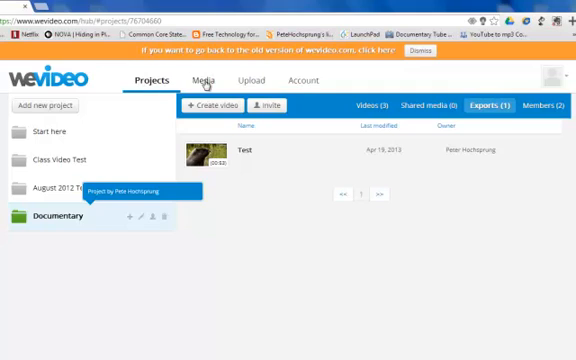
pyautogui.moveTo(312, 89)
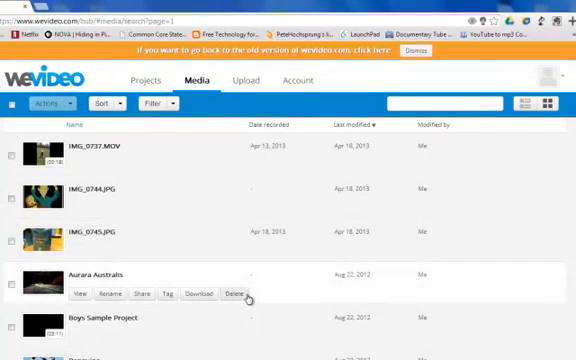
pyautogui.scroll(-3)
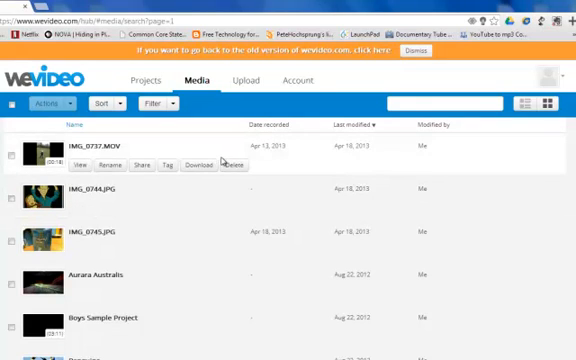
pyautogui.moveTo(50, 303)
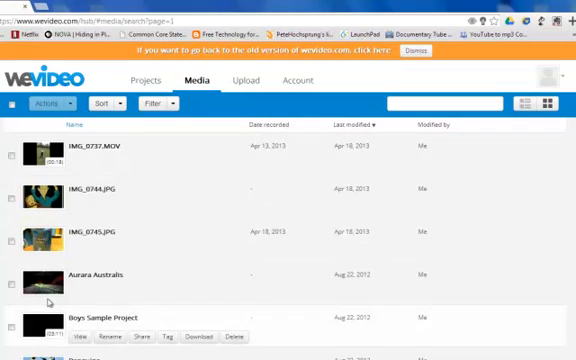
pyautogui.moveTo(193, 139)
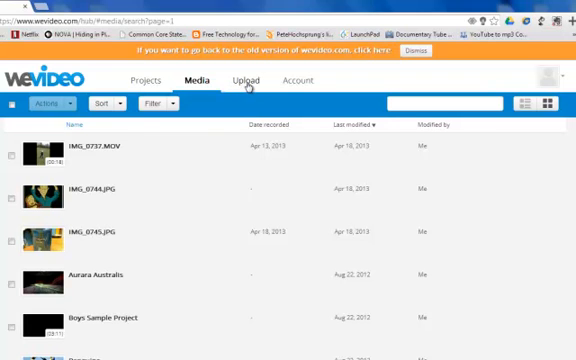
pyautogui.moveTo(49, 166)
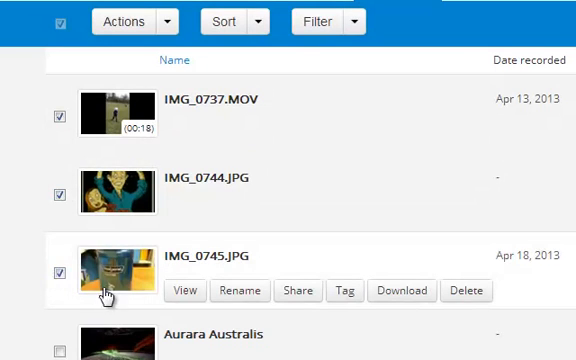
pyautogui.click(122, 20)
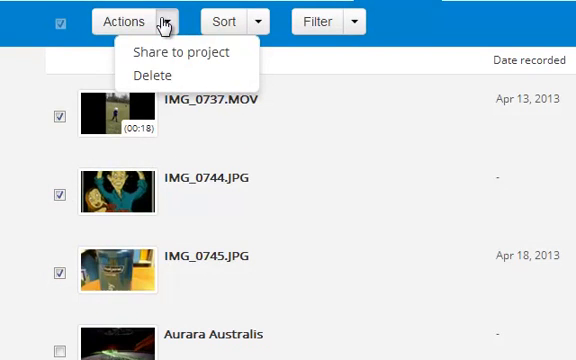
pyautogui.moveTo(167, 54)
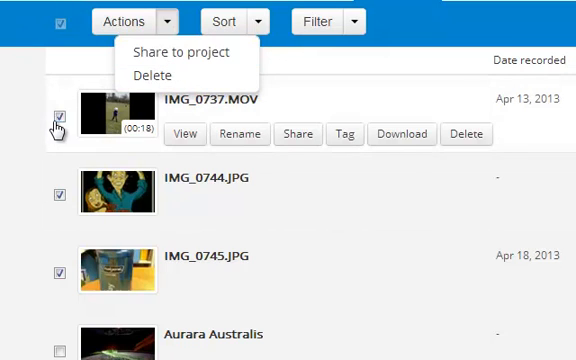
pyautogui.click(57, 274)
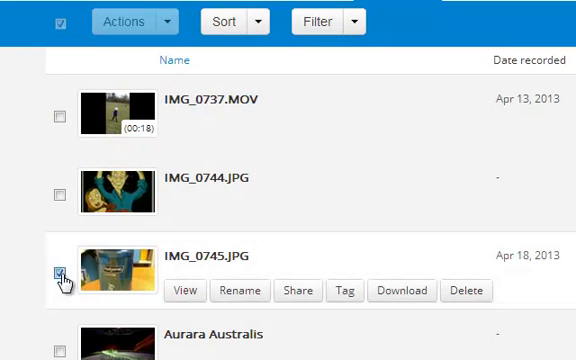
pyautogui.click(228, 20)
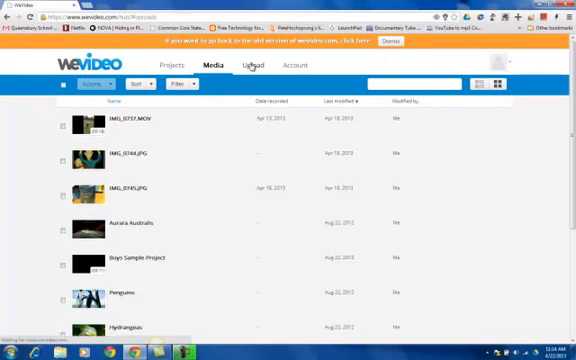
# Show the Upload page with Browse files, cloud sources and the empty activity list
pyautogui.click(256, 66)
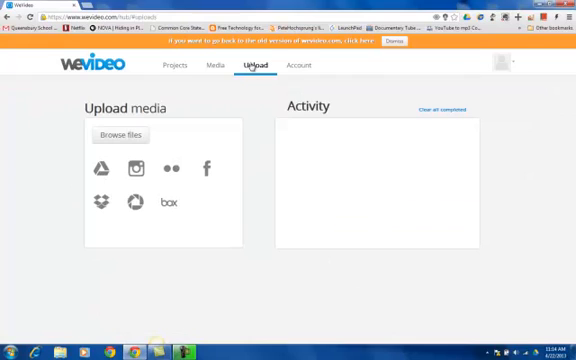
pyautogui.moveTo(192, 131)
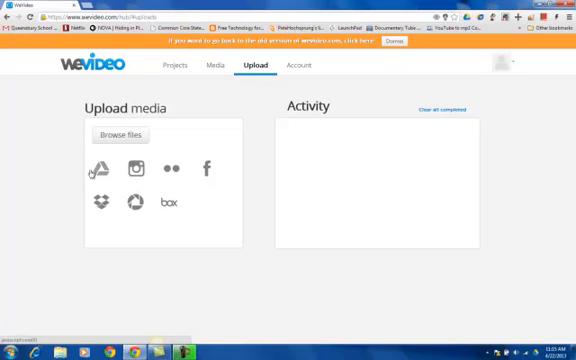
pyautogui.moveTo(204, 132)
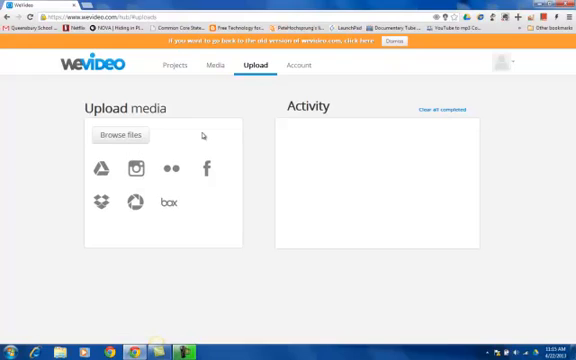
pyautogui.moveTo(143, 167)
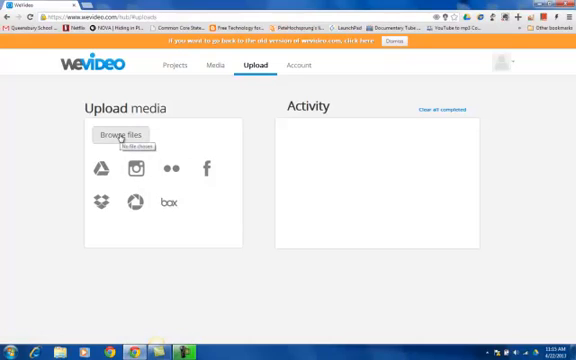
pyautogui.click(120, 135)
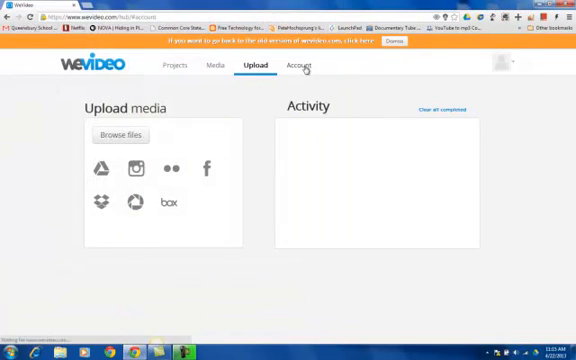
# Show the Account page: Lite plan, 86 MB storage used, 0:00 export time
pyautogui.click(299, 66)
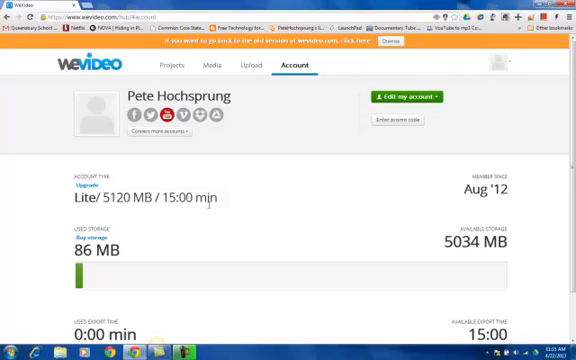
pyautogui.moveTo(450, 186)
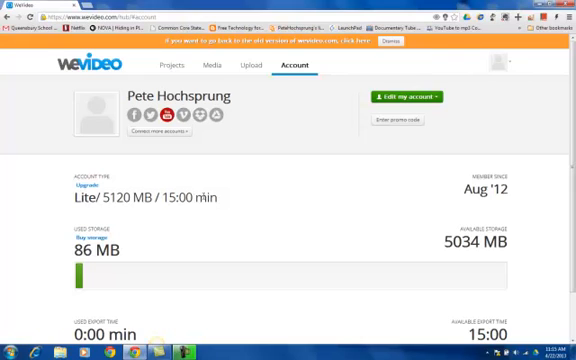
pyautogui.moveTo(408, 199)
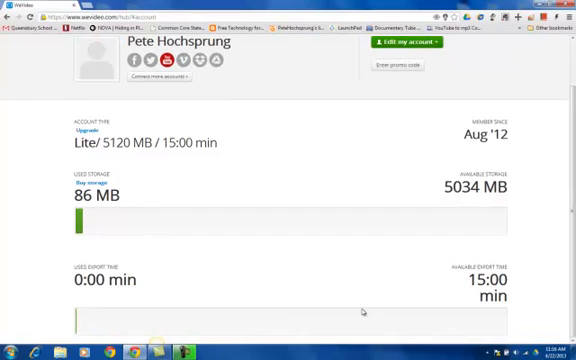
pyautogui.moveTo(514, 320)
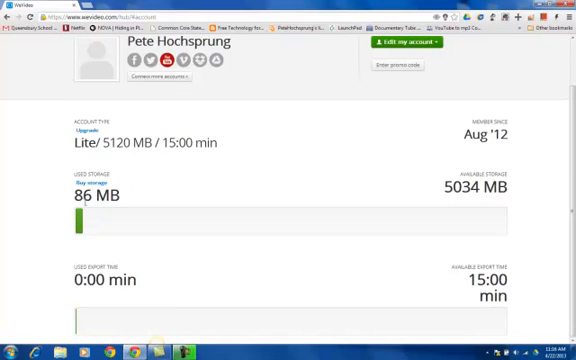
pyautogui.moveTo(239, 212)
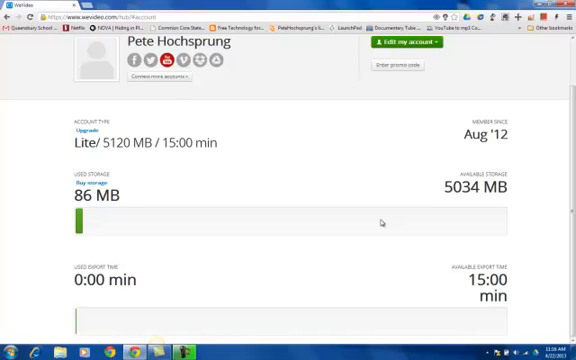
pyautogui.moveTo(358, 261)
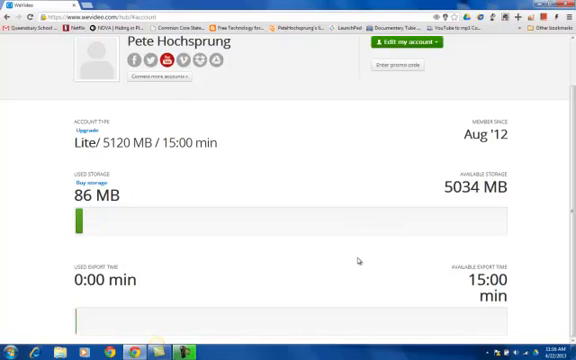